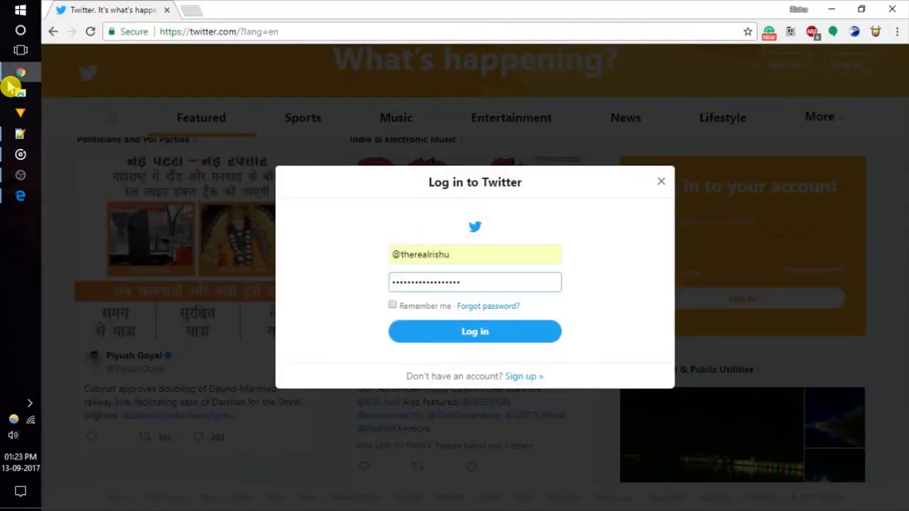
pyautogui.moveTo(528, 348)
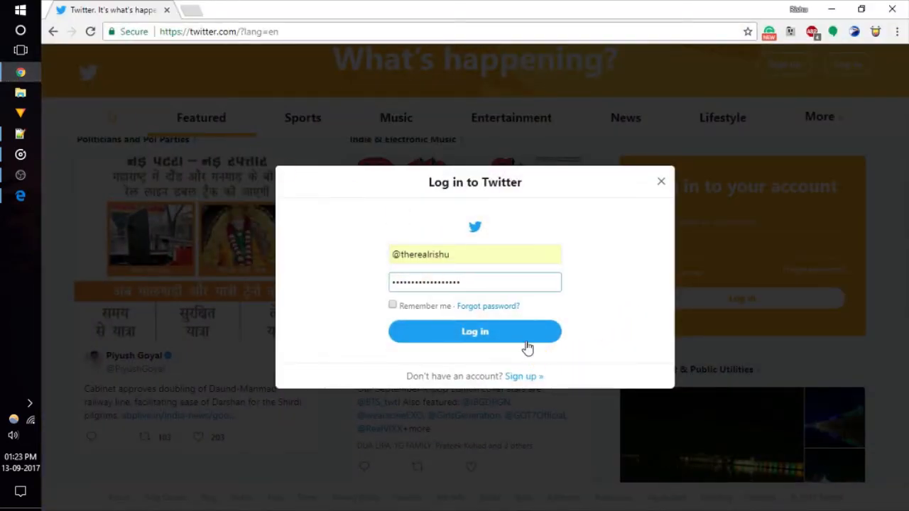
# - Log in with the entered username and password to reach the home timeline
pyautogui.click(474, 332)
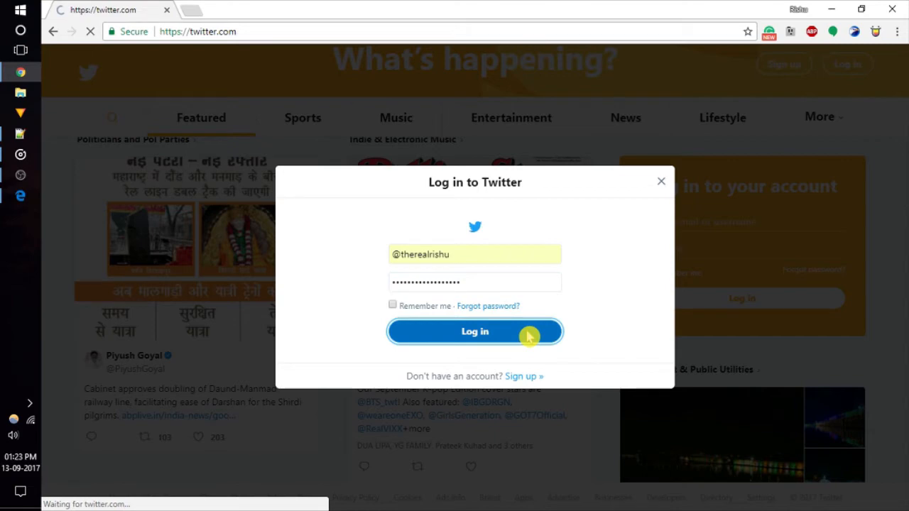
pyautogui.click(475, 332)
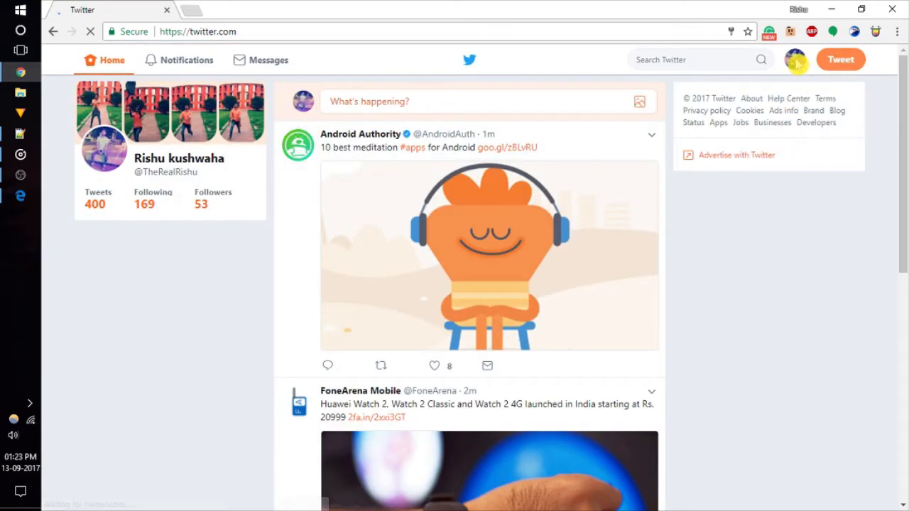
# - Bring up the account menu from the profile avatar to access Night mode
pyautogui.click(796, 60)
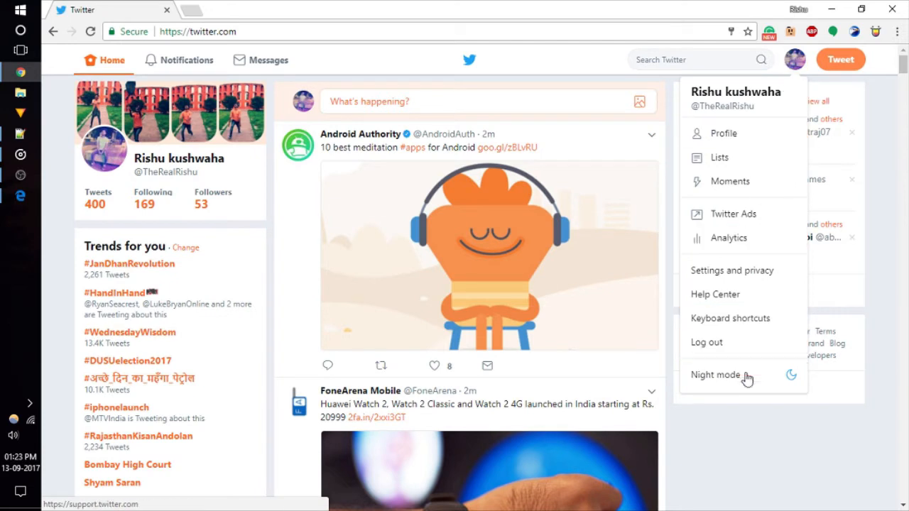
pyautogui.moveTo(742, 376)
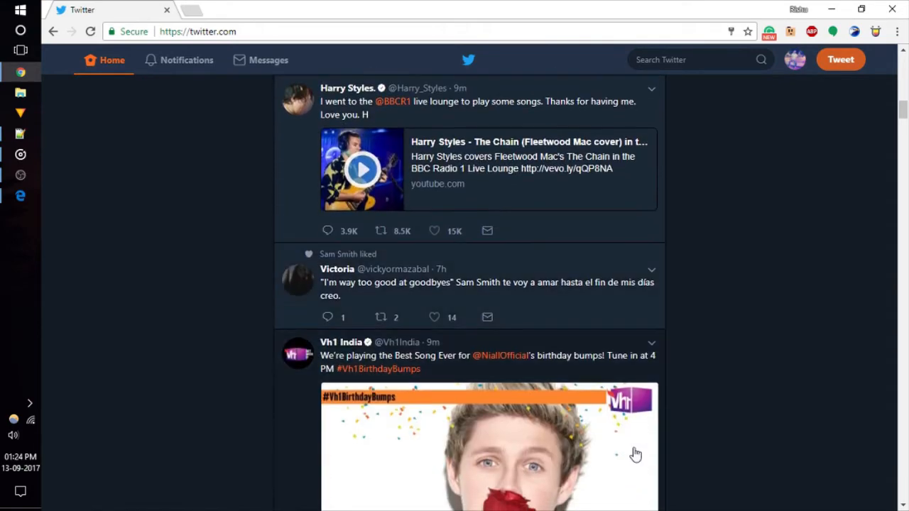
# - Scroll the dark-themed feed, then bring the account menu back up from the avatar
pyautogui.scroll(-3)
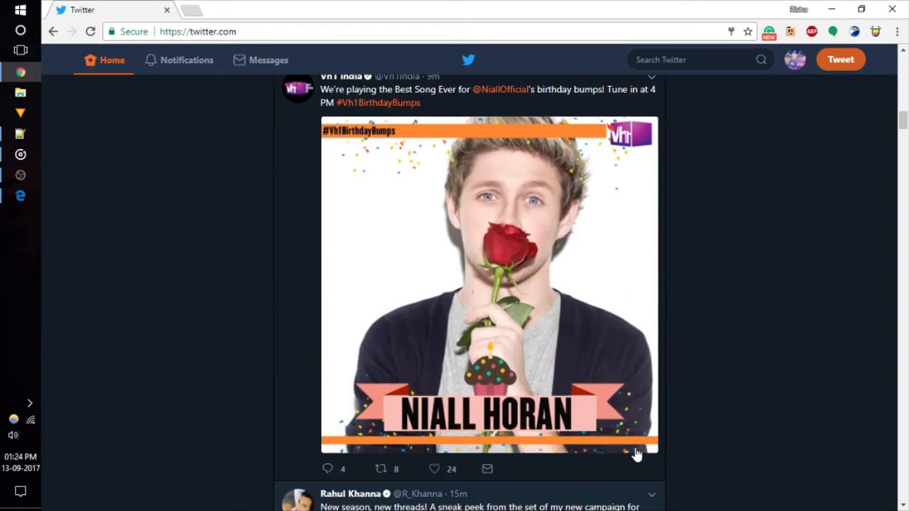
pyautogui.moveTo(677, 458)
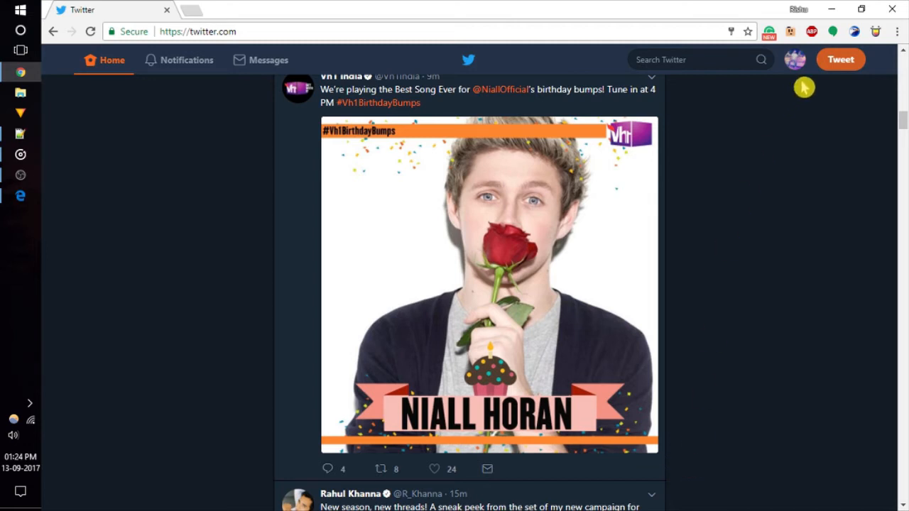
pyautogui.click(796, 60)
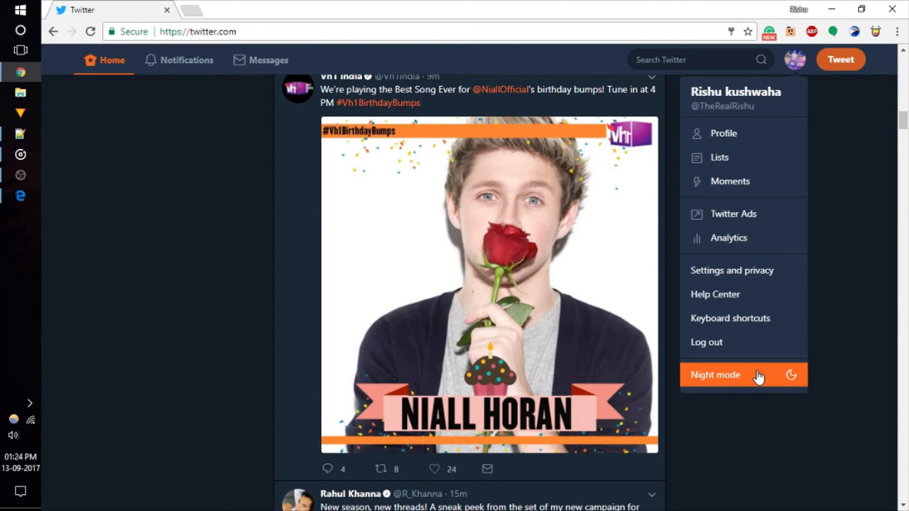